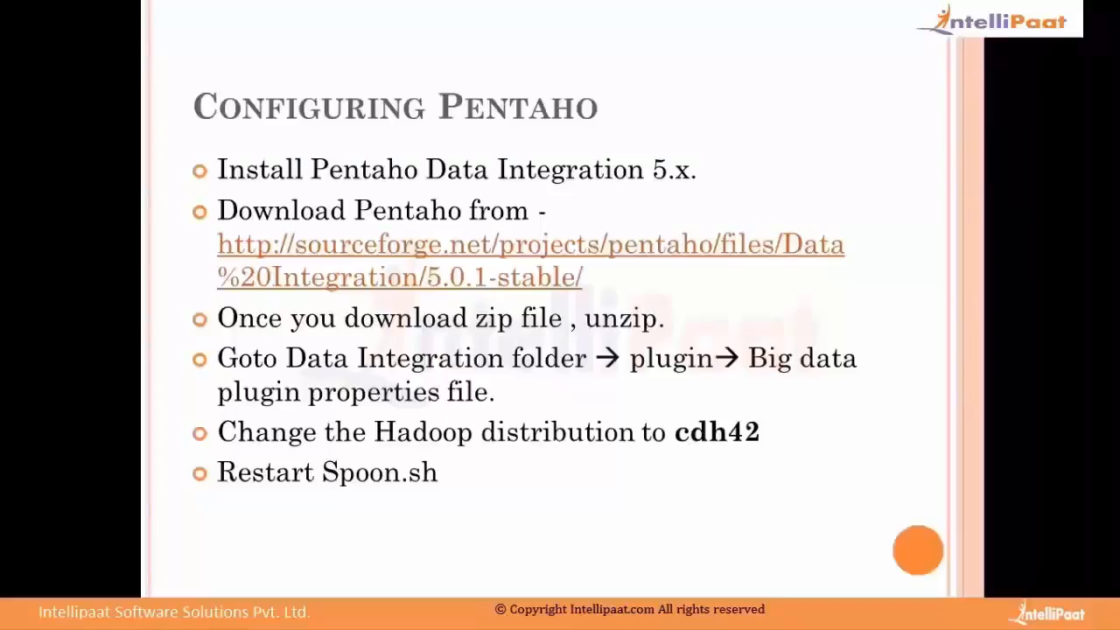
pyautogui.moveTo(666, 181)
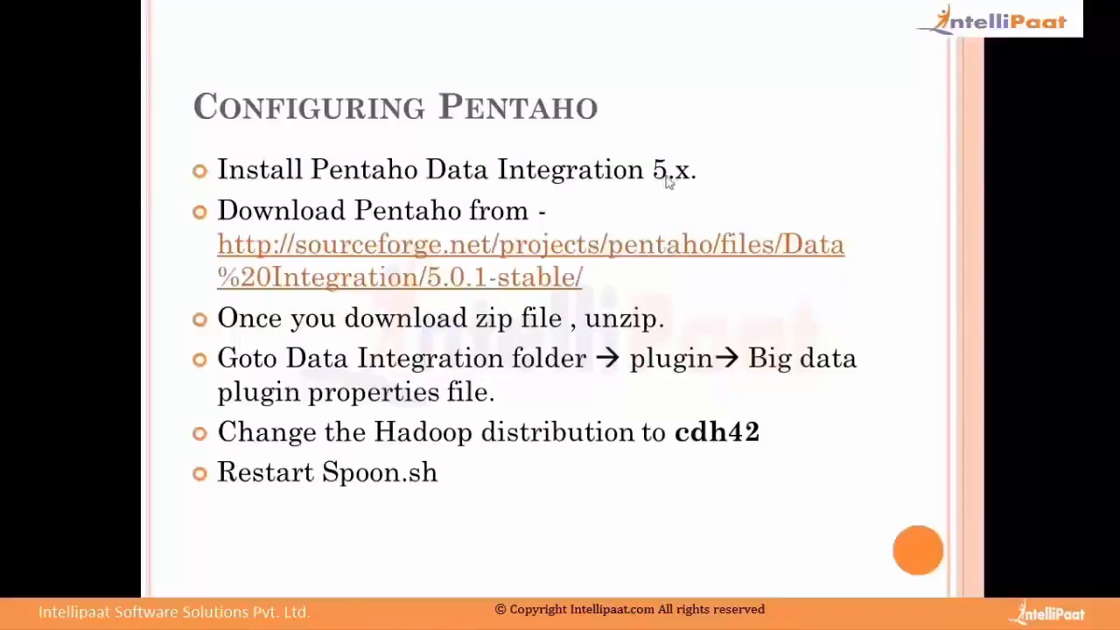
pyautogui.moveTo(421, 253)
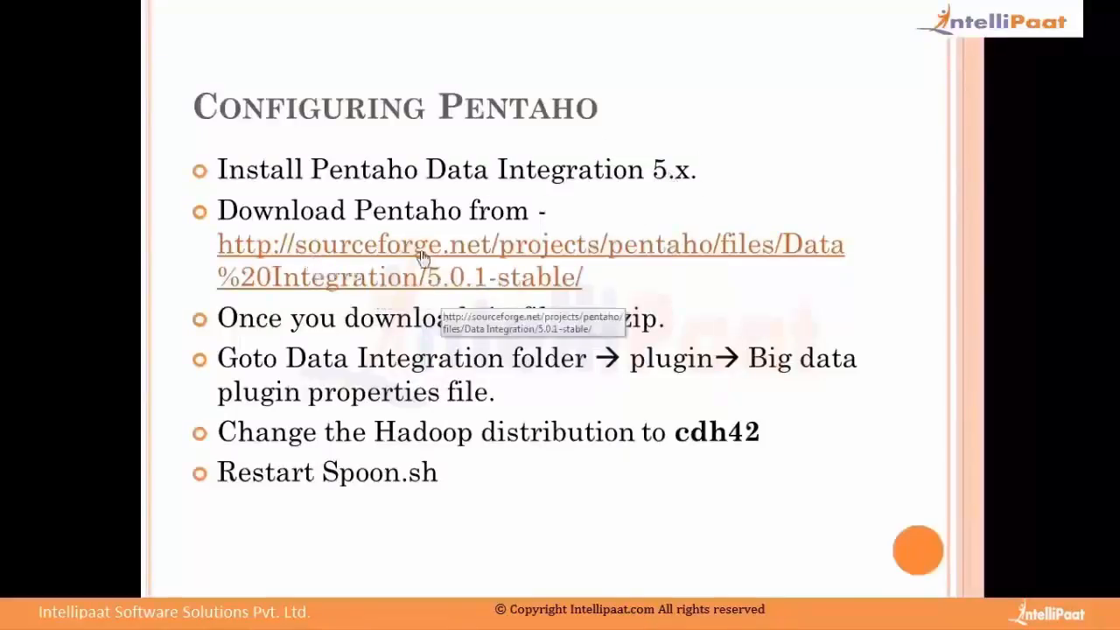
pyautogui.moveTo(483, 364)
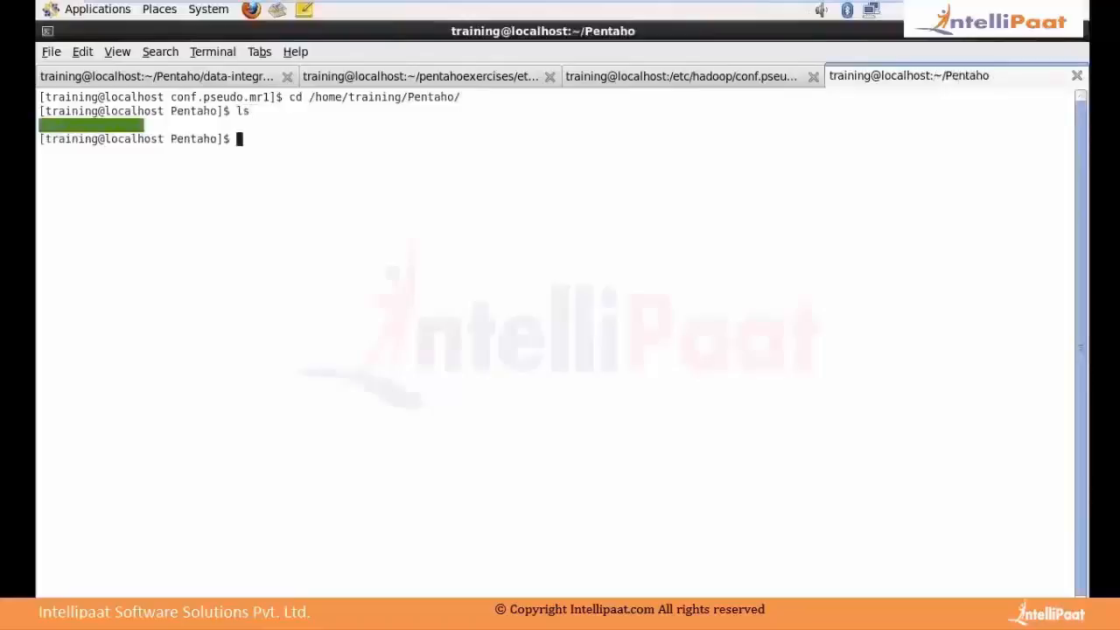
pyautogui.moveTo(829, 163)
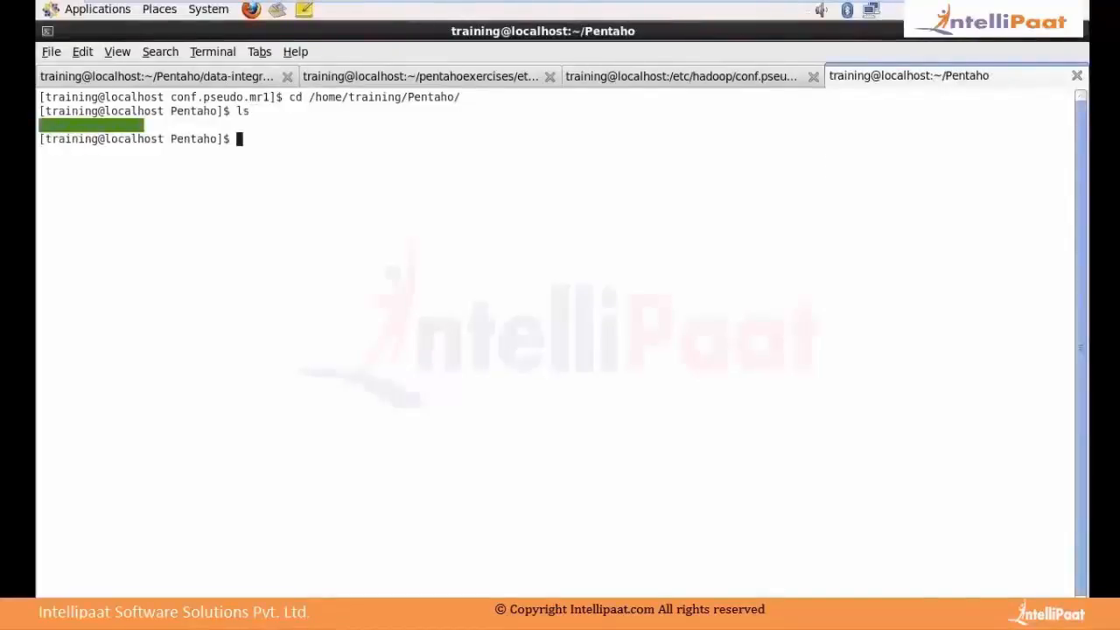
# Change into the data-integration folder and list its files, including spoon.sh
pyautogui.write('cd data-integration/')
pyautogui.write('ls')
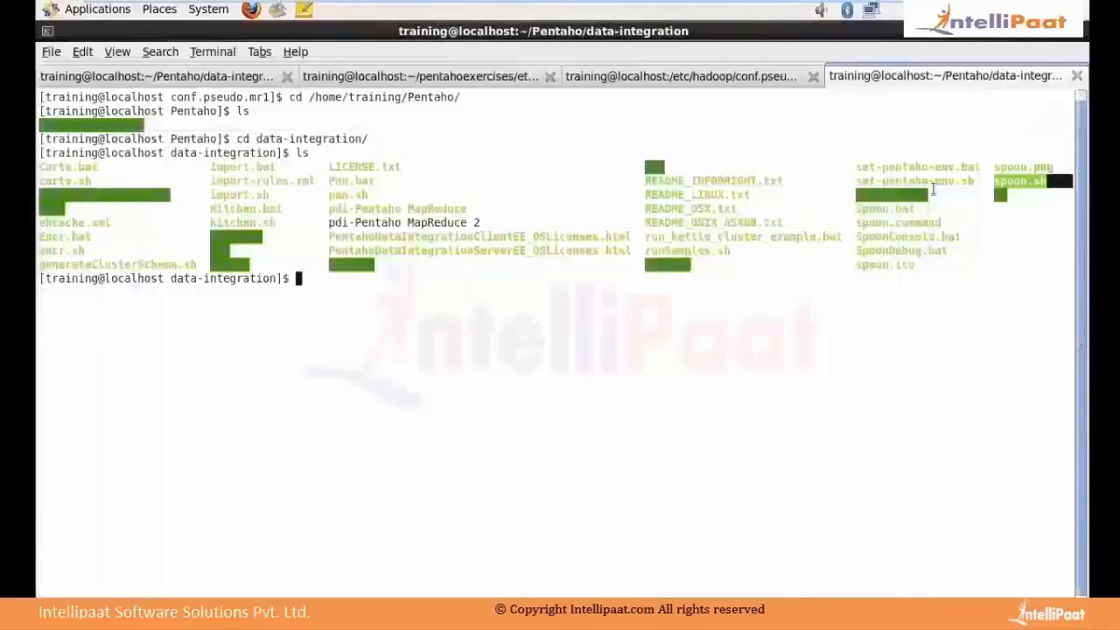
pyautogui.moveTo(623, 294)
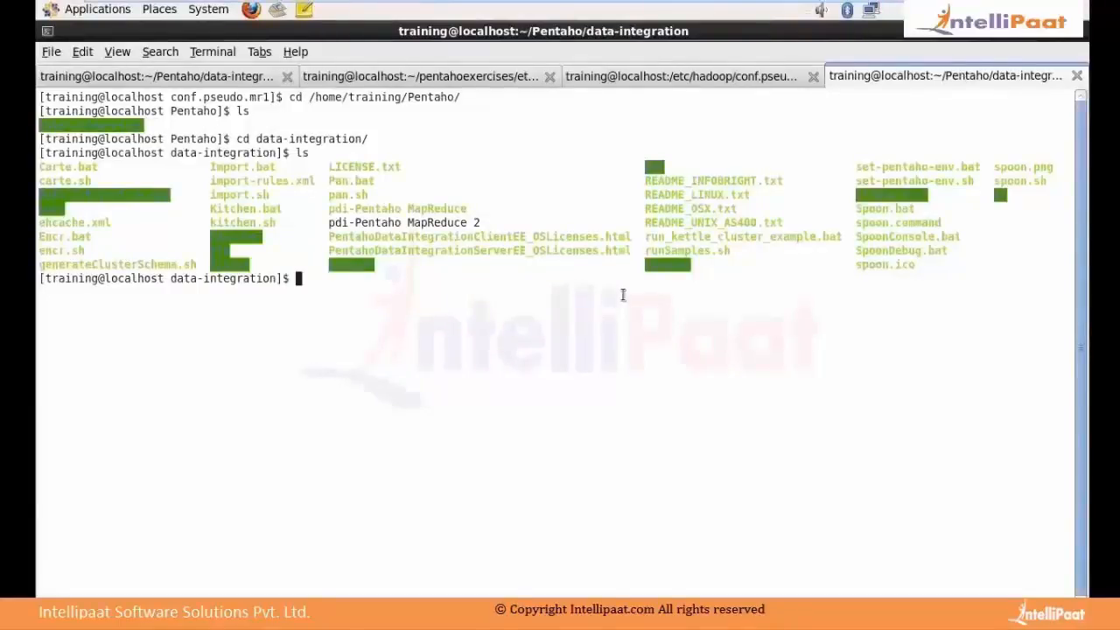
pyautogui.write('cd')
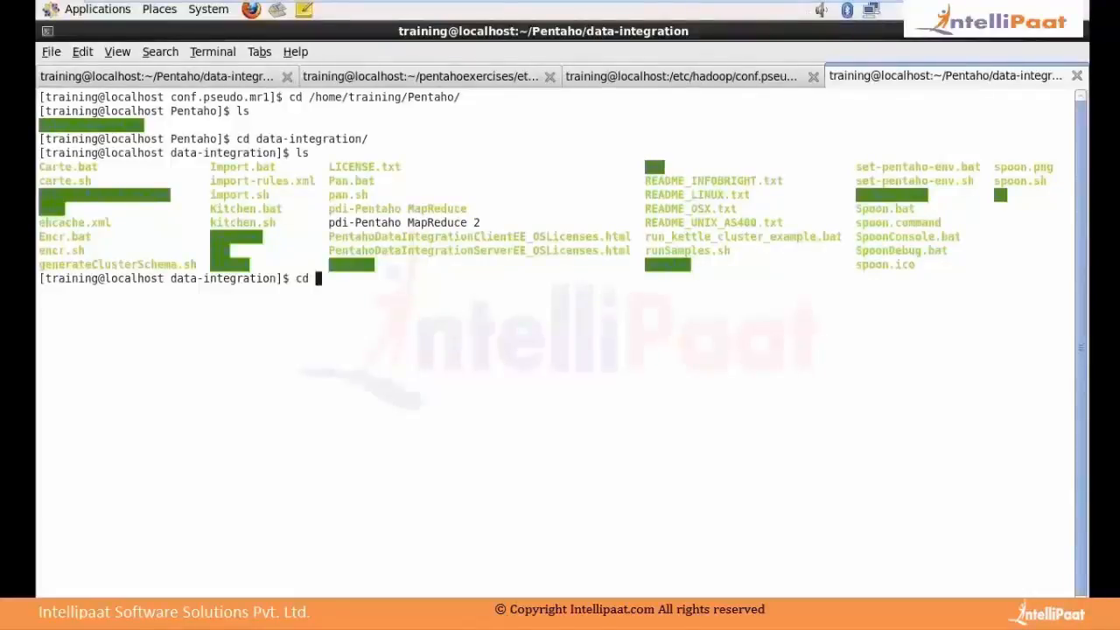
pyautogui.moveTo(702, 200)
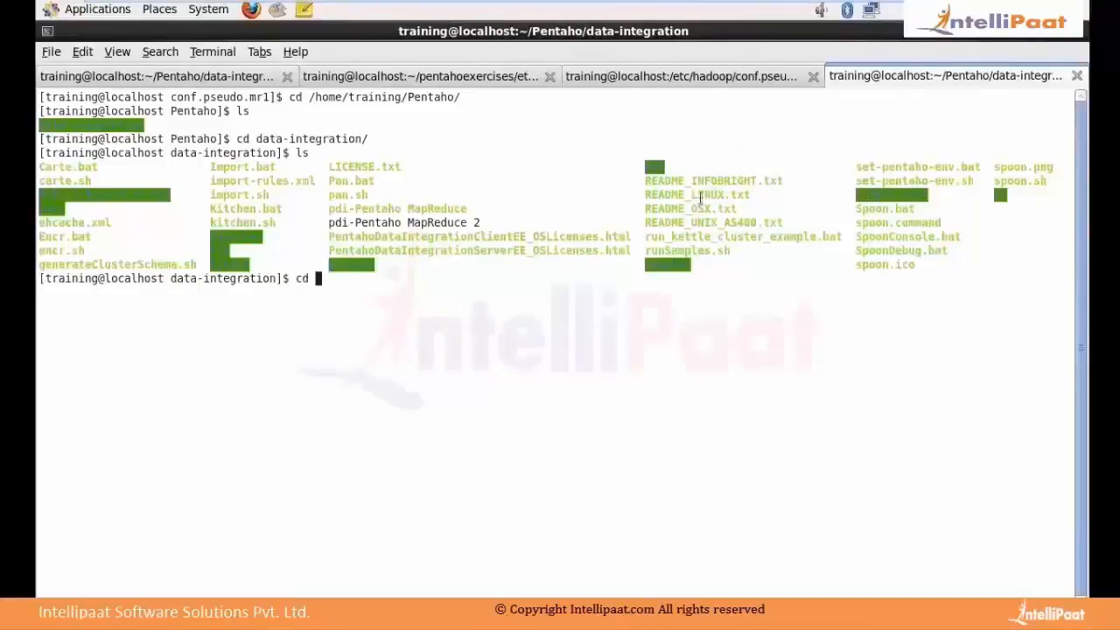
pyautogui.moveTo(735, 336)
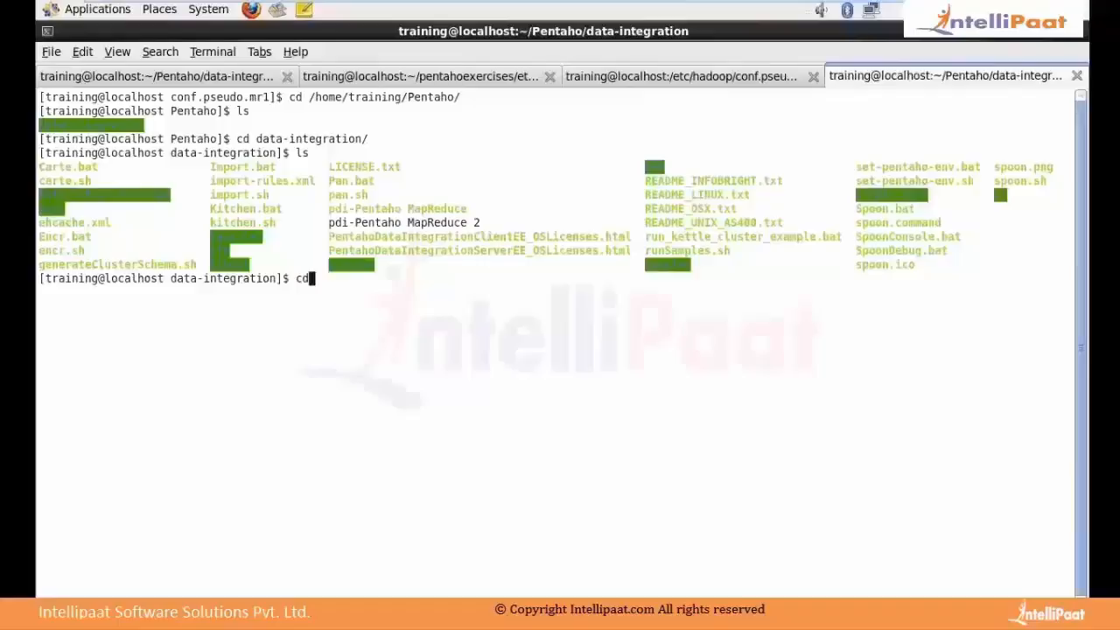
# Browse through plugins into the pentaho-big-data-plugin folder and list it
pyautogui.write('plugins/')
pyautogui.write('ls')
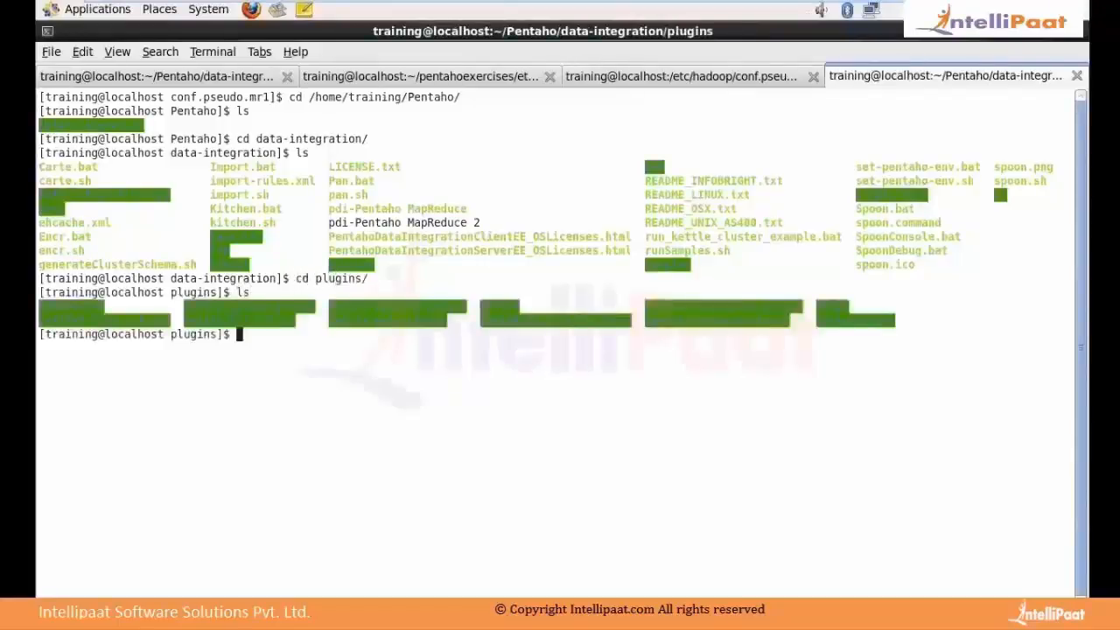
pyautogui.write('cd')
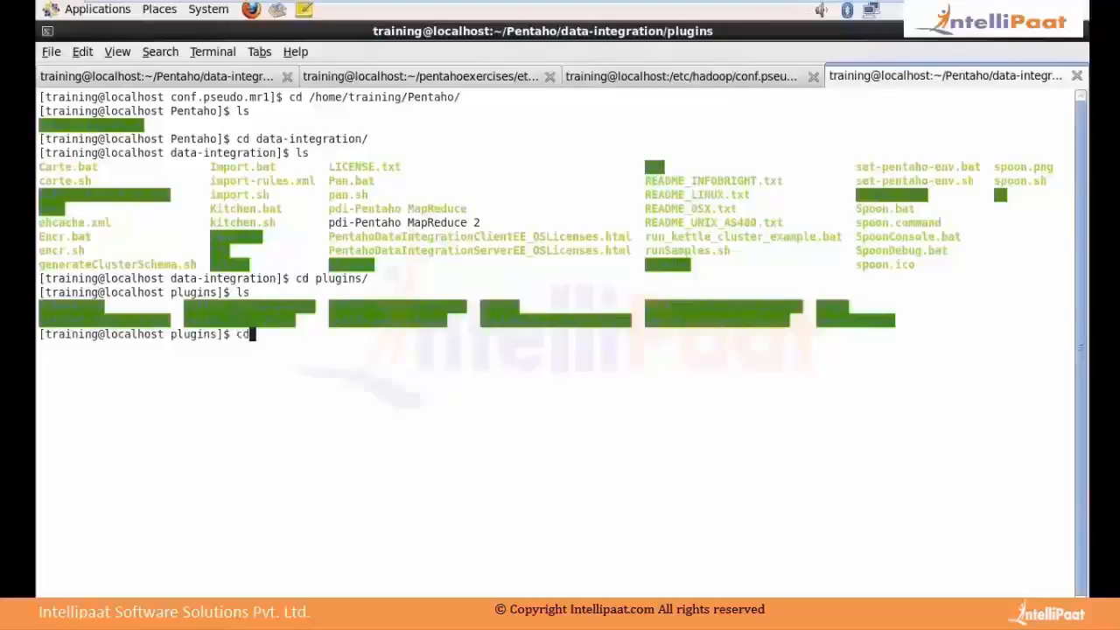
pyautogui.write('pentaho-')
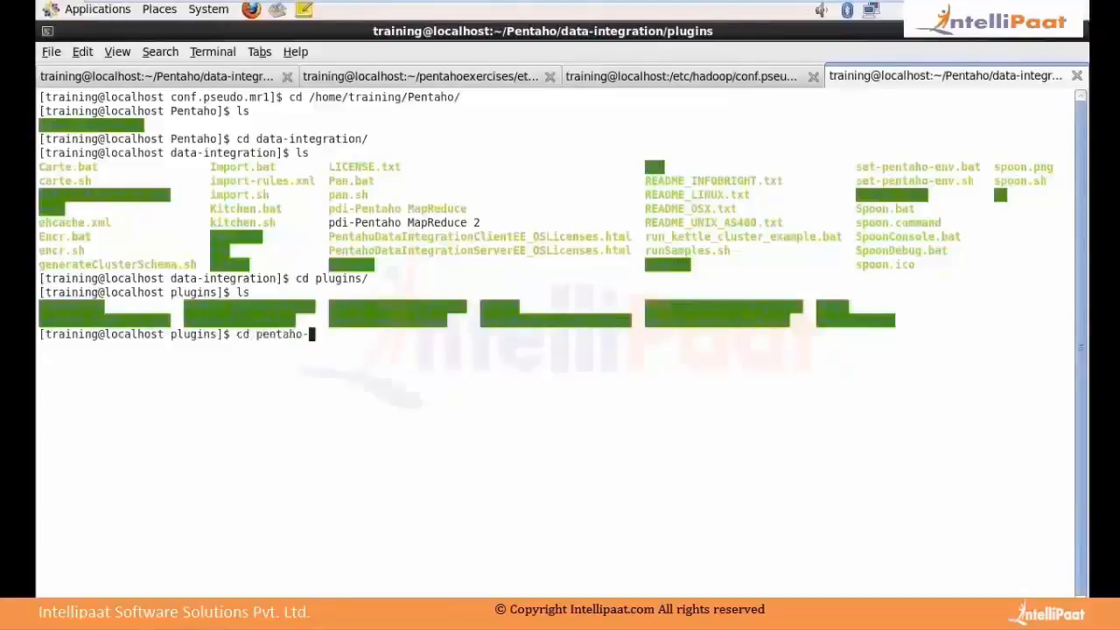
pyautogui.write('big-data-plugin/')
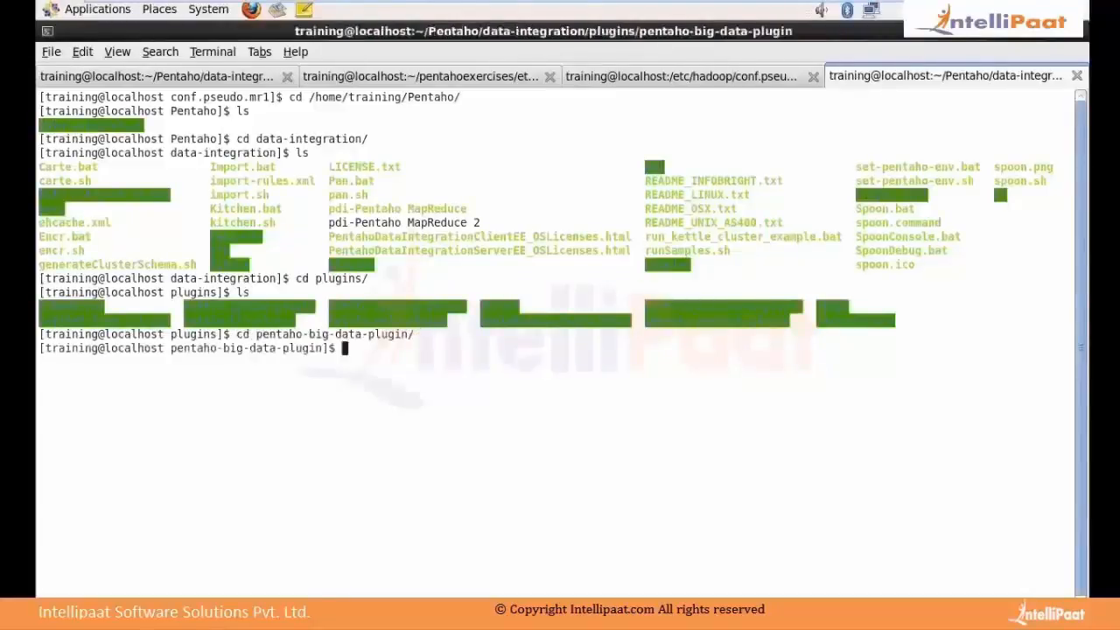
pyautogui.write('ls')
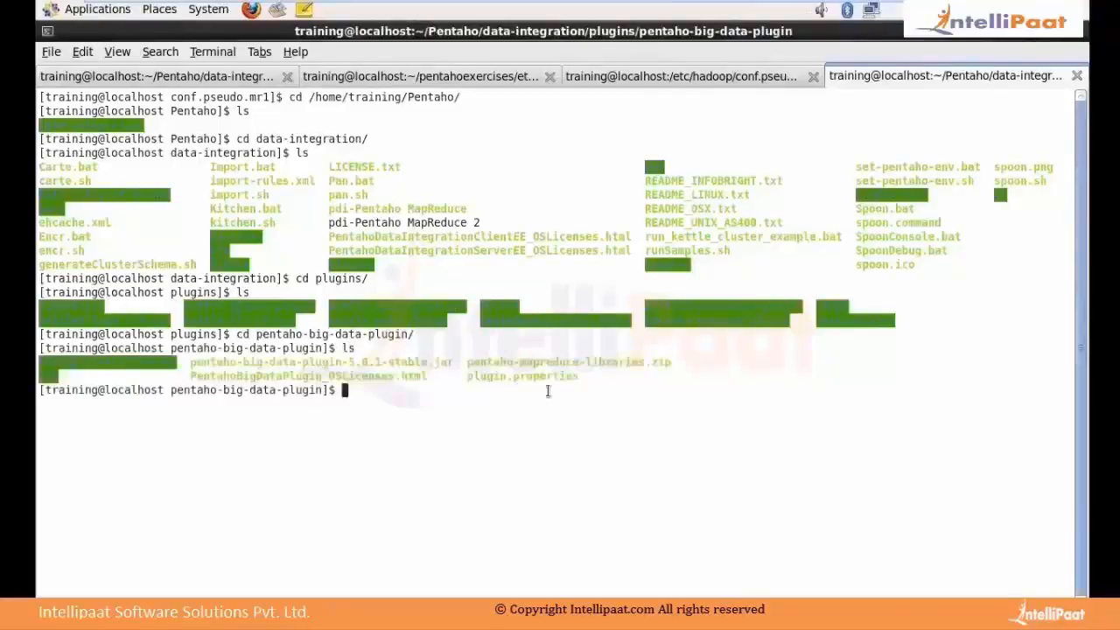
pyautogui.doubleClick(520, 376)
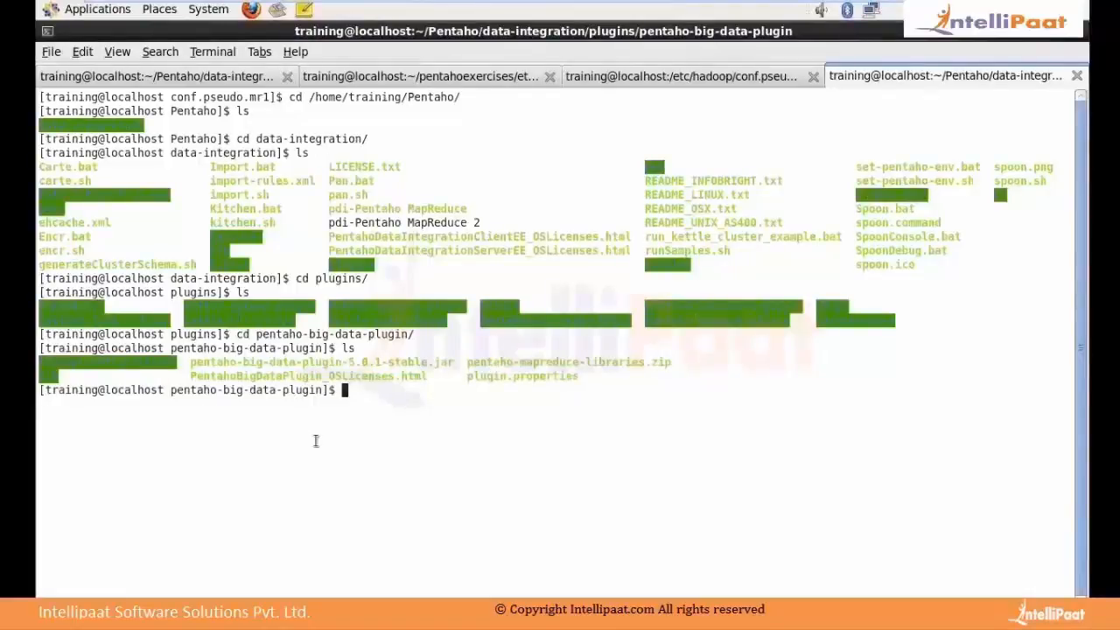
# List the hadoop-configurations folder, then return to the plugin folder
pyautogui.write('cd')
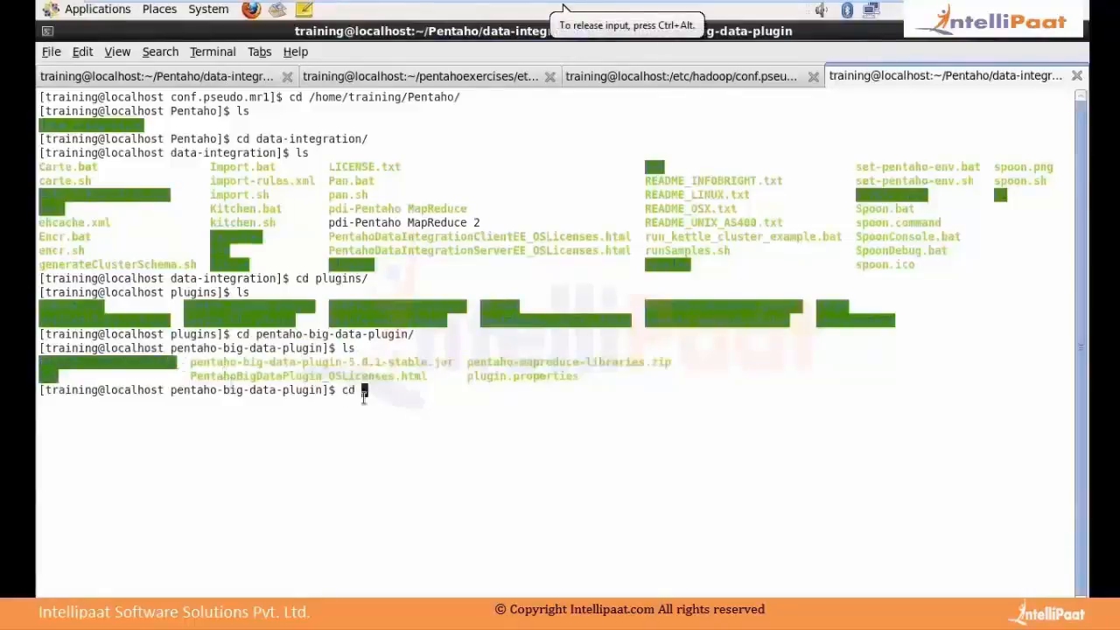
pyautogui.write('hadoop-configurations/')
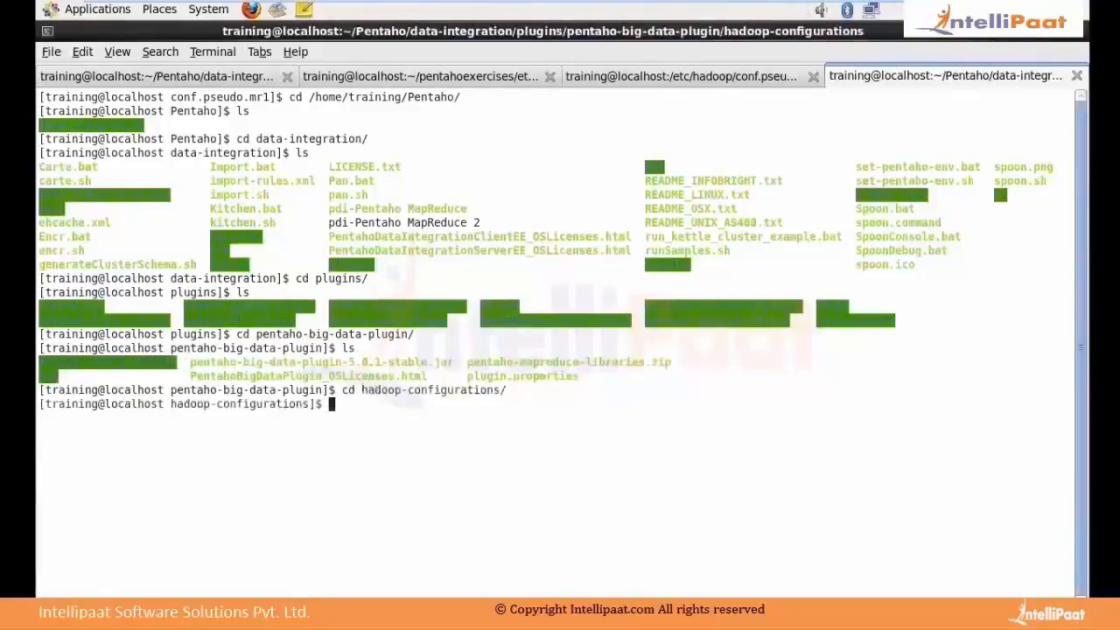
pyautogui.write('ls')
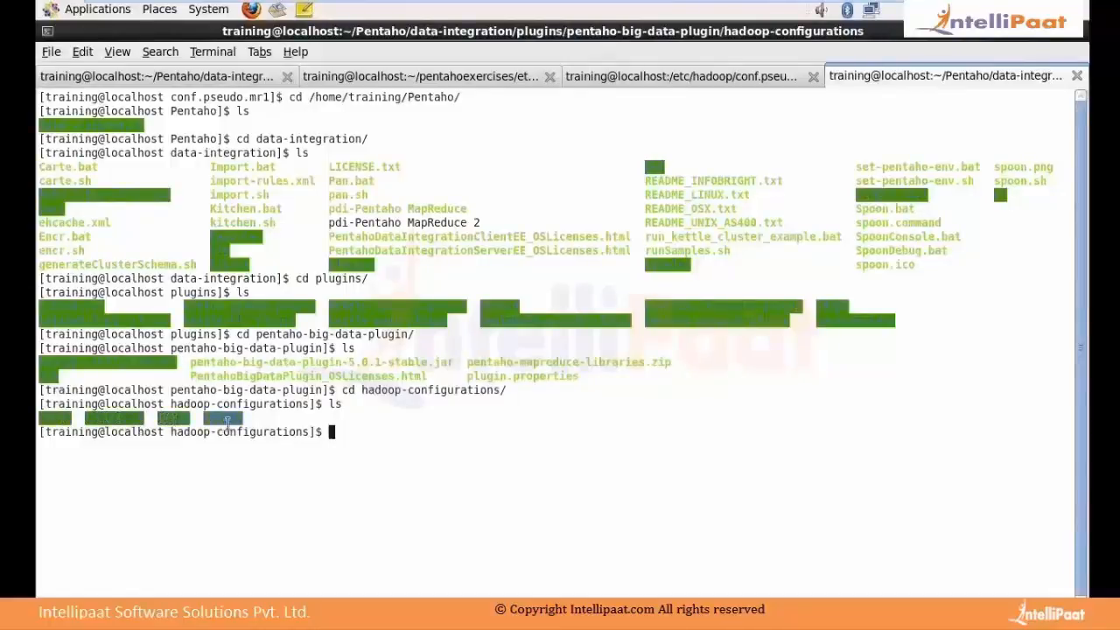
pyautogui.moveTo(280, 539)
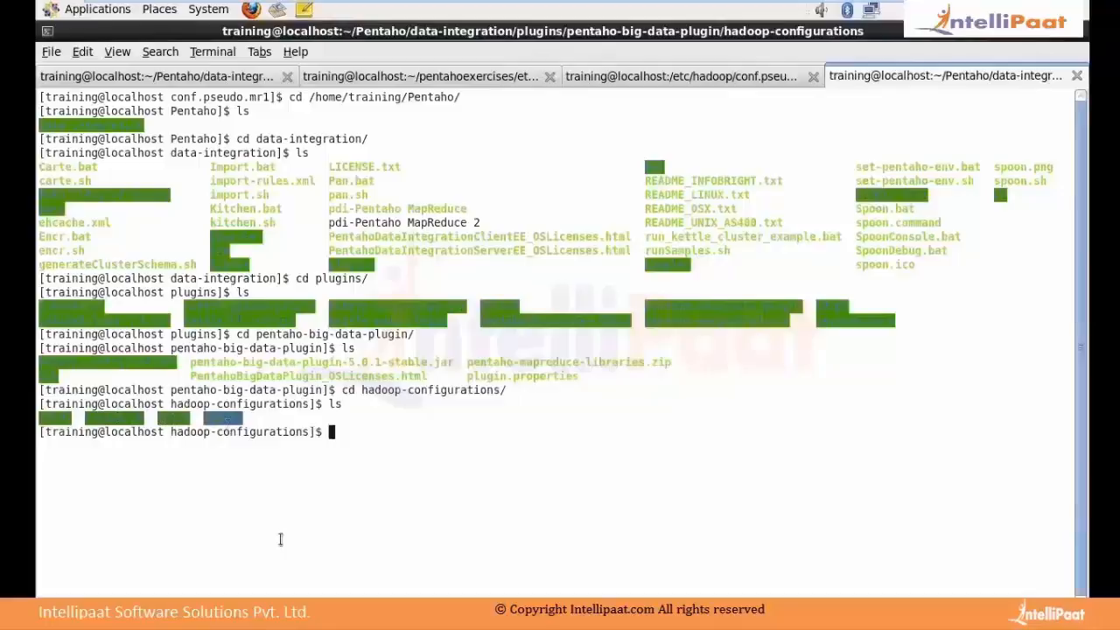
pyautogui.moveTo(251, 438)
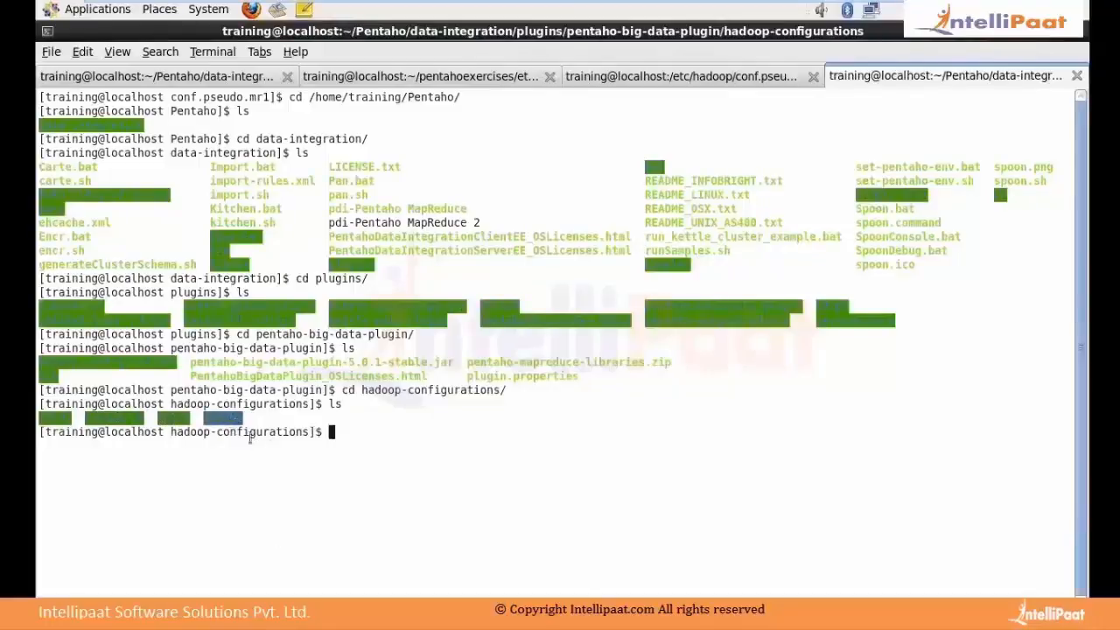
pyautogui.moveTo(387, 525)
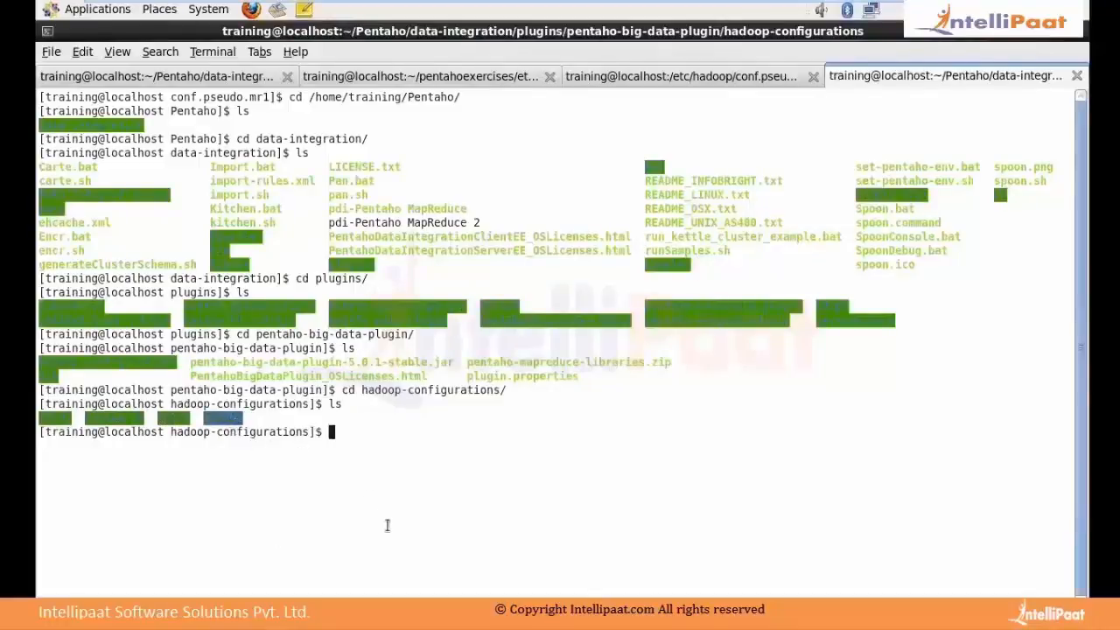
pyautogui.write('cd ..')
pyautogui.write('ls')
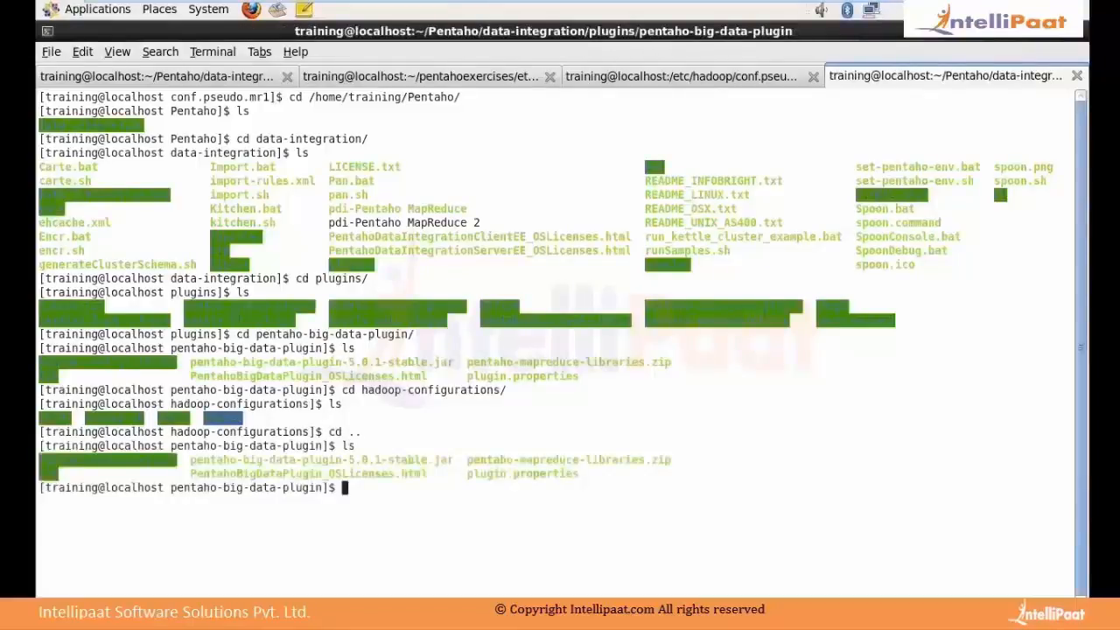
# Edit plugin.properties in vi to set the active Hadoop configuration to CDH42
pyautogui.write('vi plugin')
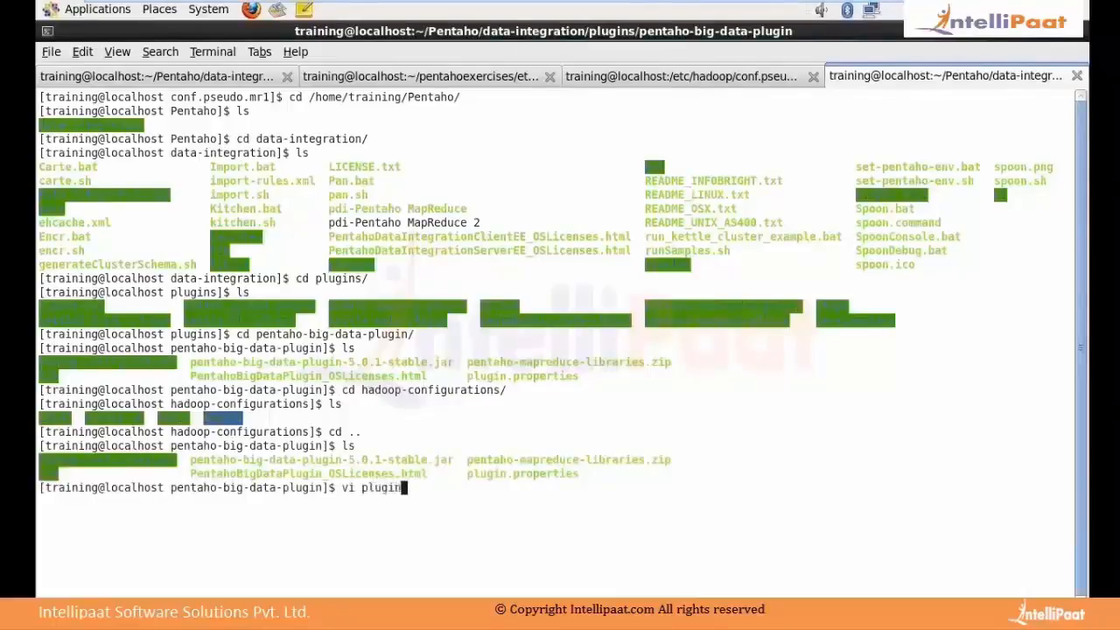
pyautogui.write('.properties')
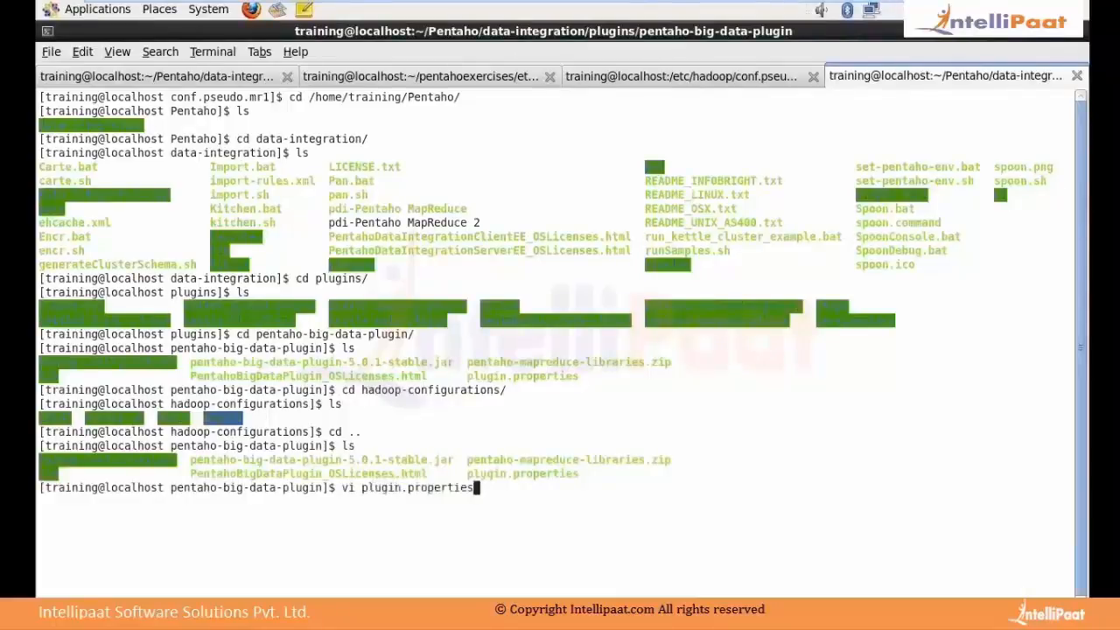
pyautogui.press('Return')
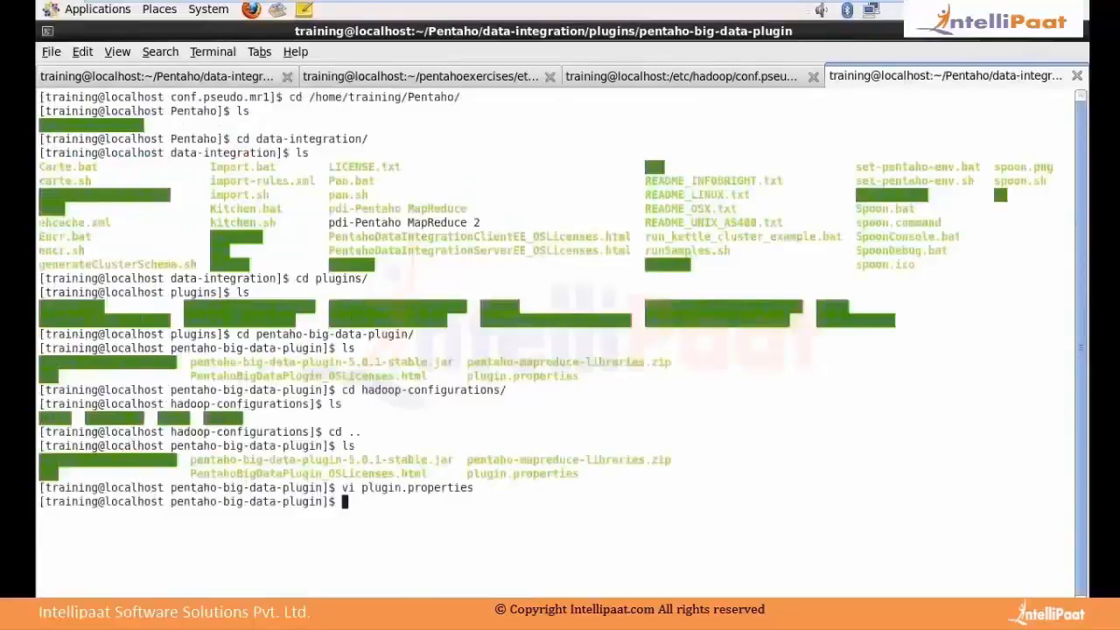
# Go back up to data-integration and run spoon.sh to launch Spoon
pyautogui.write('cd ..')
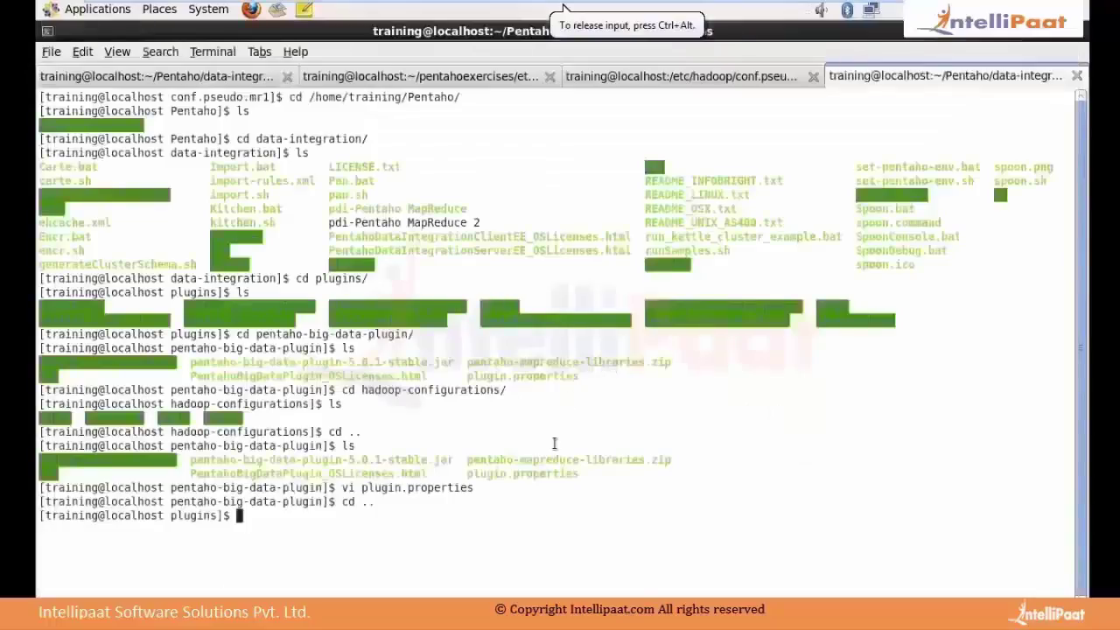
pyautogui.write('cd ..')
pyautogui.write('sh spoon.sh')
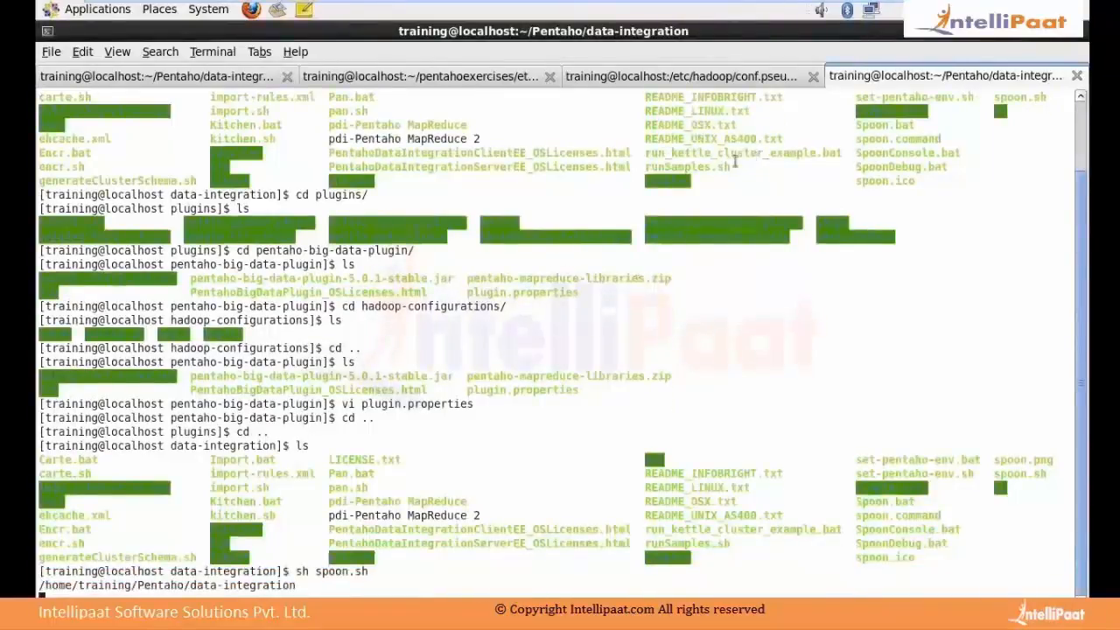
pyautogui.press('Return')
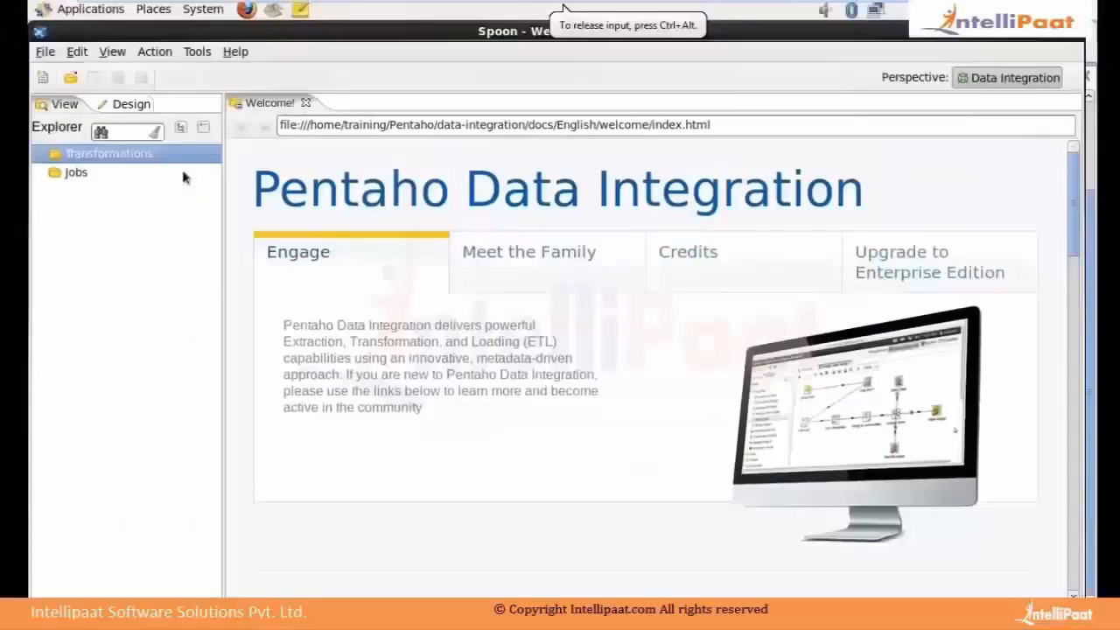
pyautogui.moveTo(315, 52)
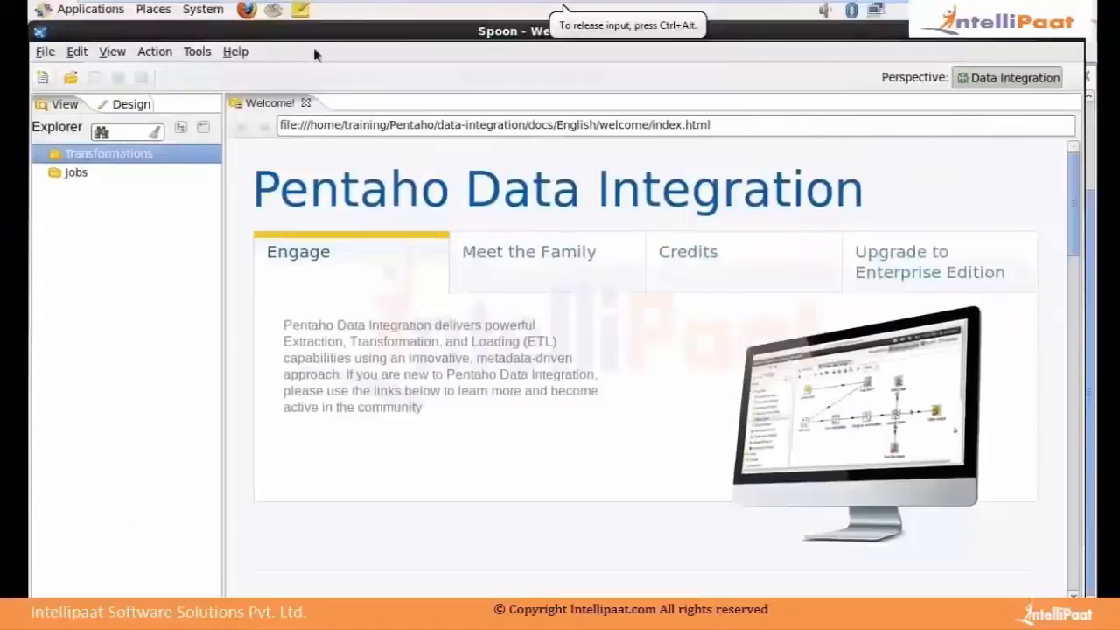
pyautogui.moveTo(740, 15)
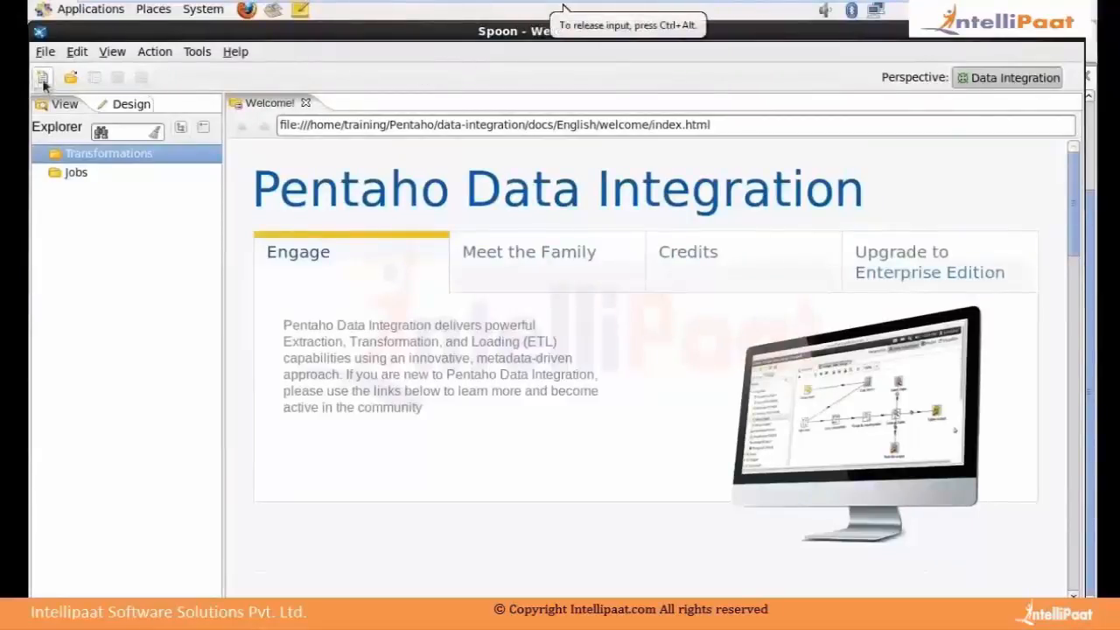
# Add a new Transformation 1 and Job 1, finishing on the Job 1 tab
pyautogui.click(42, 77)
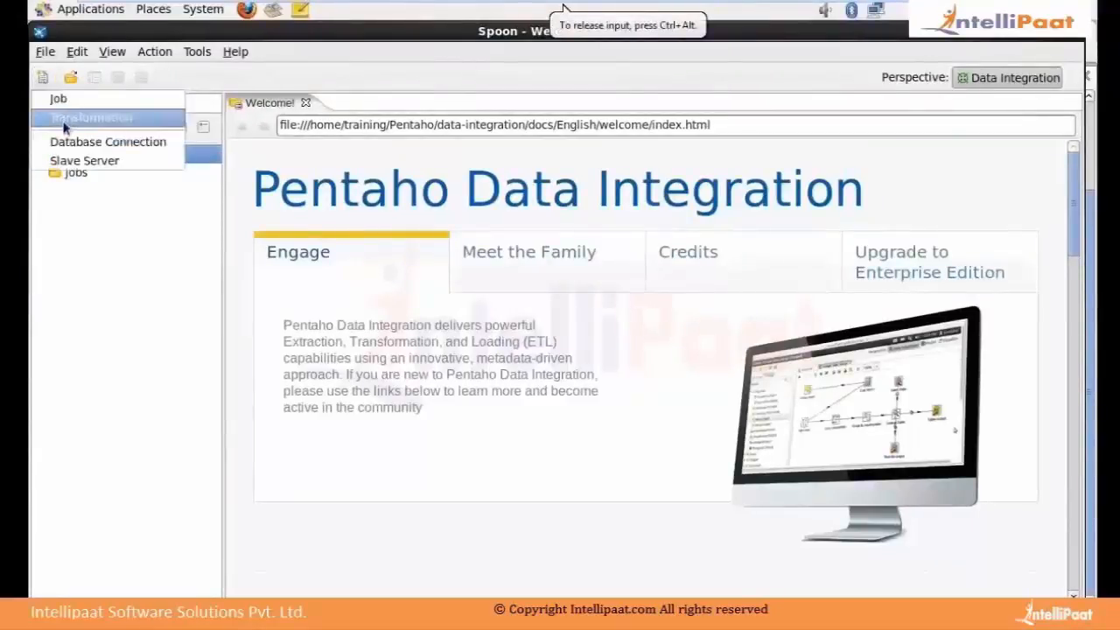
pyautogui.click(92, 116)
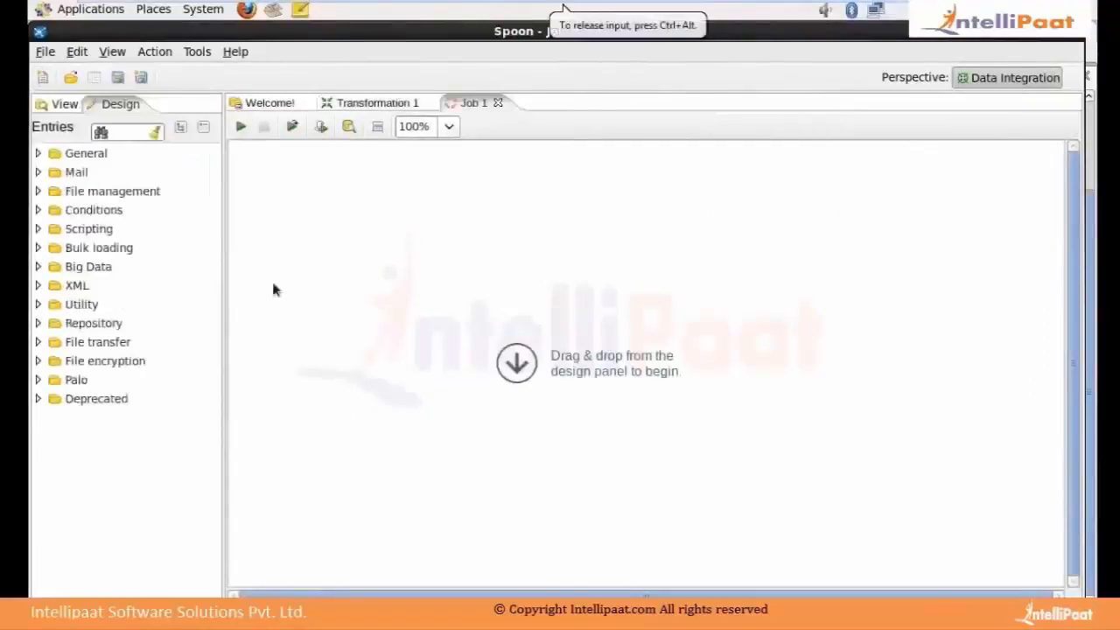
pyautogui.click(378, 102)
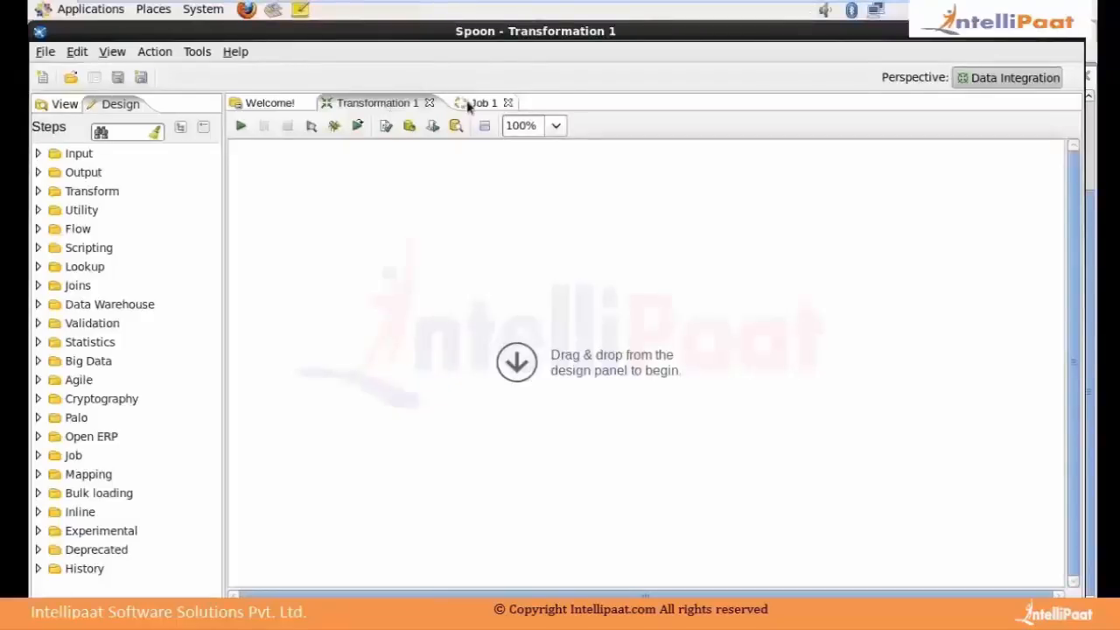
pyautogui.click(482, 102)
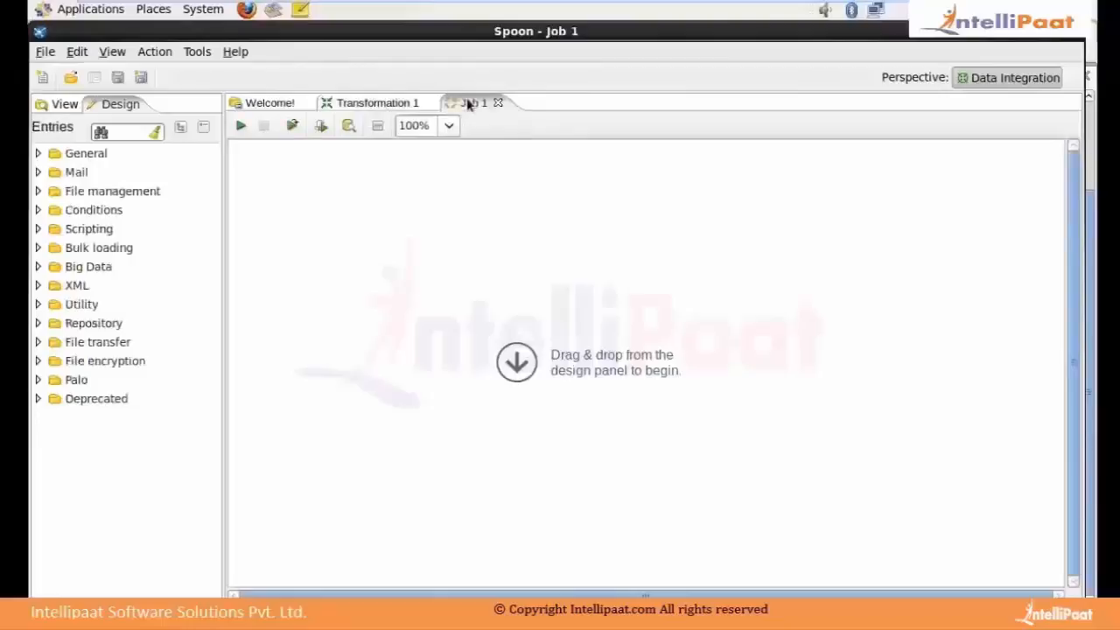